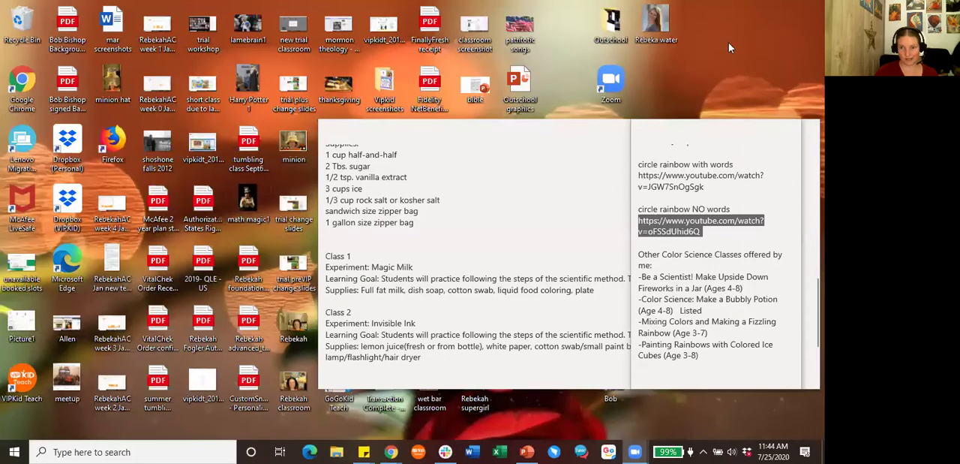
{"action": "mouse_move", "coordinate": [729, 61]}
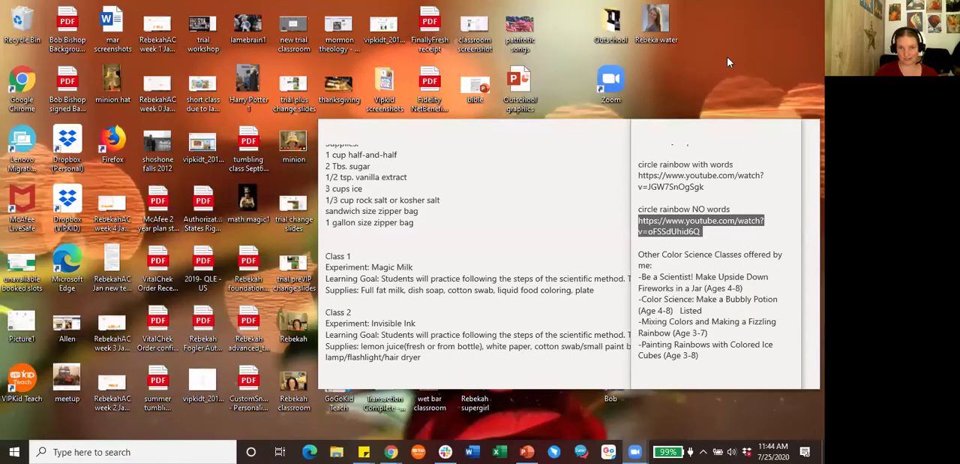